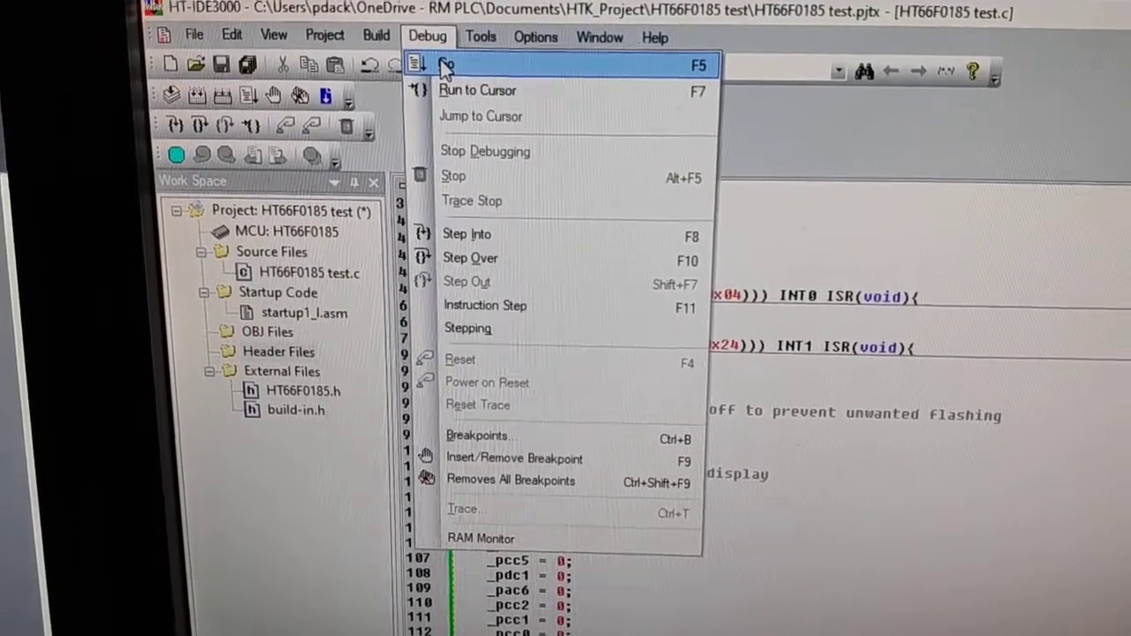
# Step: Run Debug > Go to download the HT66F0185 firmware and start it running
pyautogui.click(453, 65)
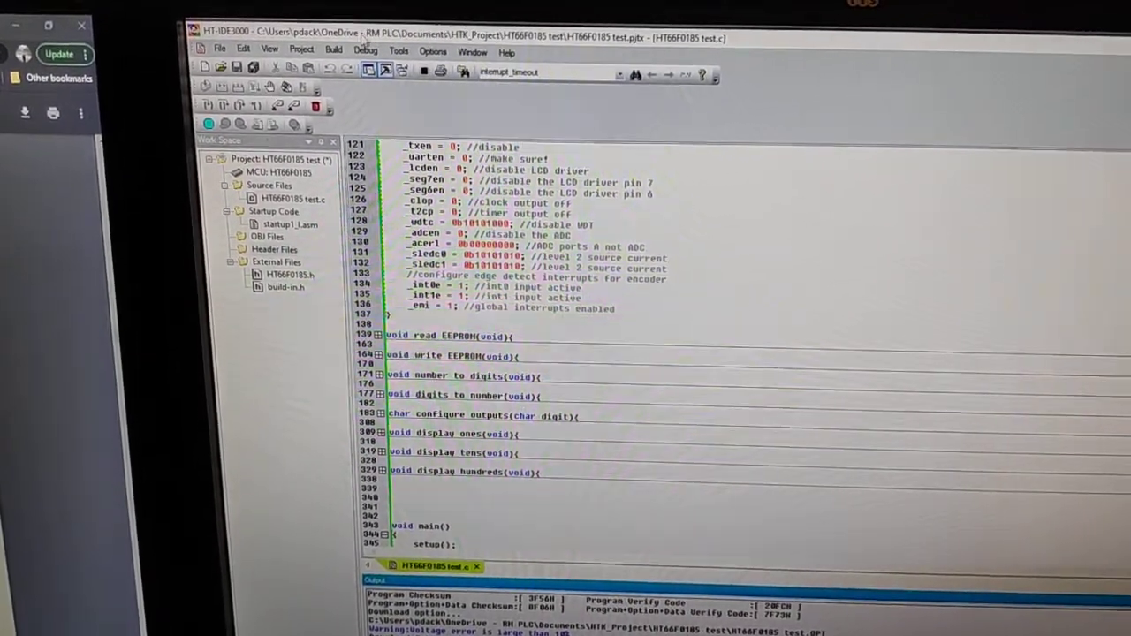
# Step: Insert a breakpoint on line 365, the delay(500) call in main's while loop
pyautogui.scroll(-3)
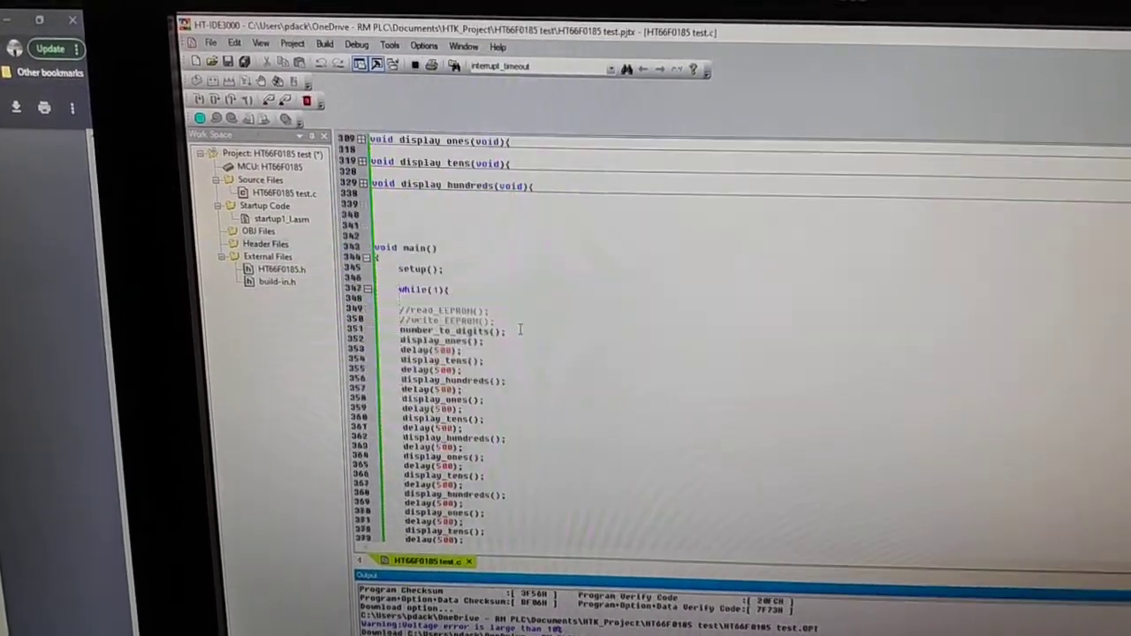
pyautogui.scroll(-3)
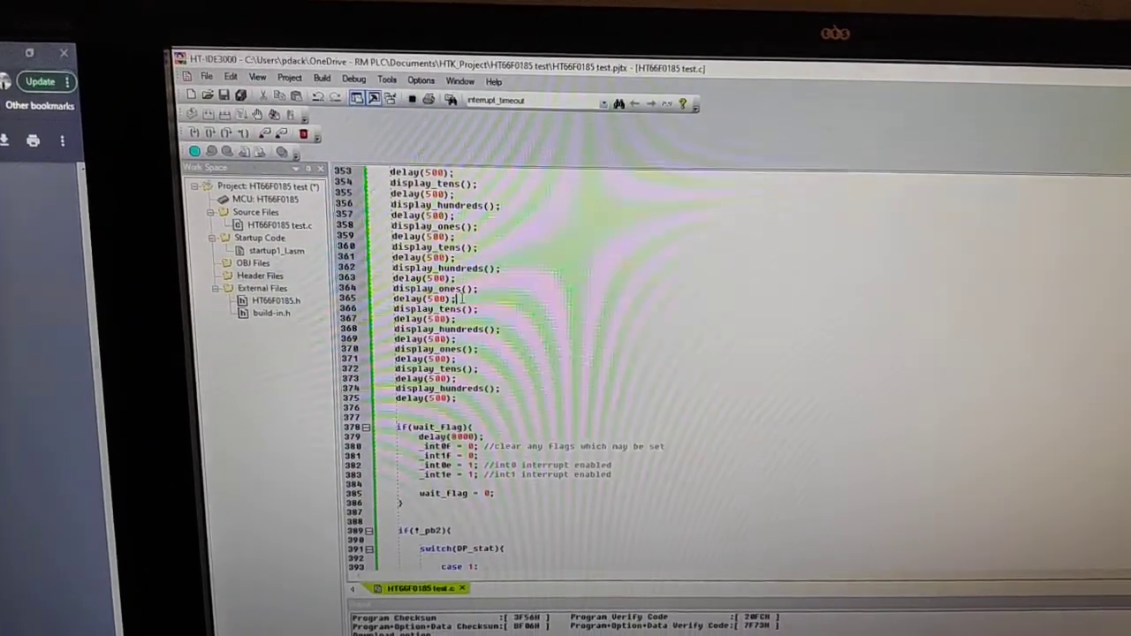
pyautogui.rightClick(459, 297)
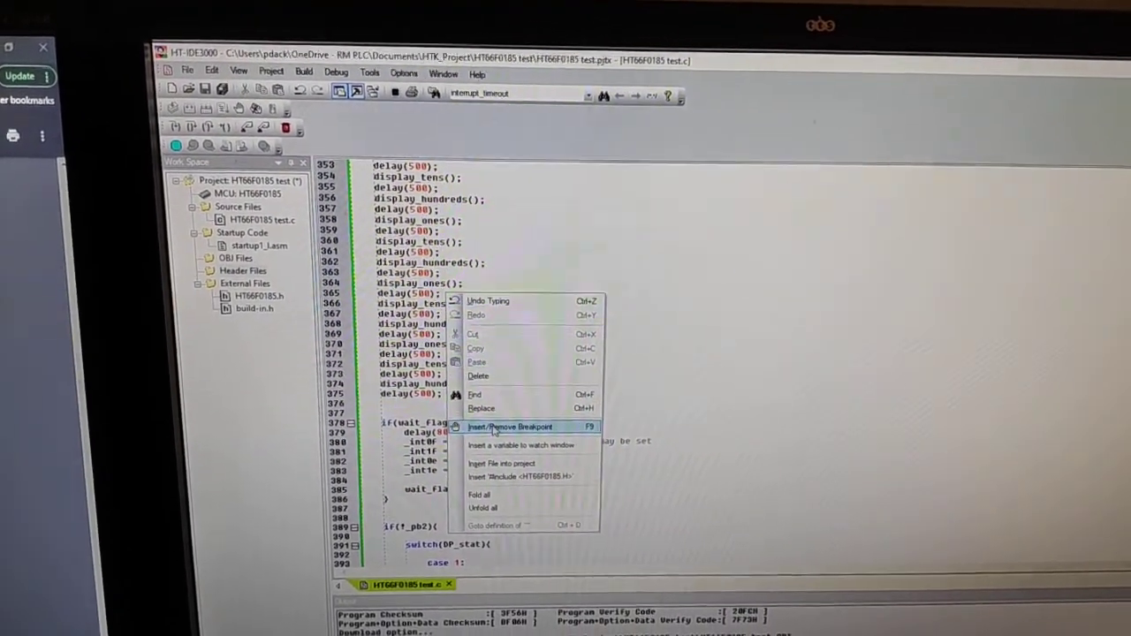
pyautogui.click(510, 427)
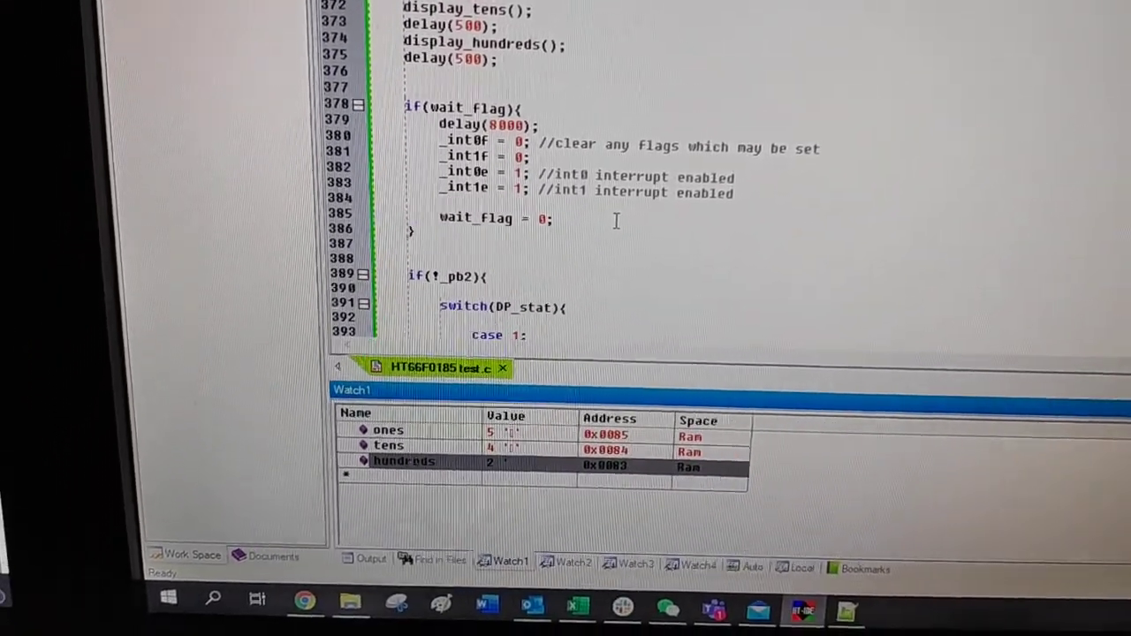
# Step: Add the DP_stat variable from the switch code to the Watch window
pyautogui.scroll(-3)
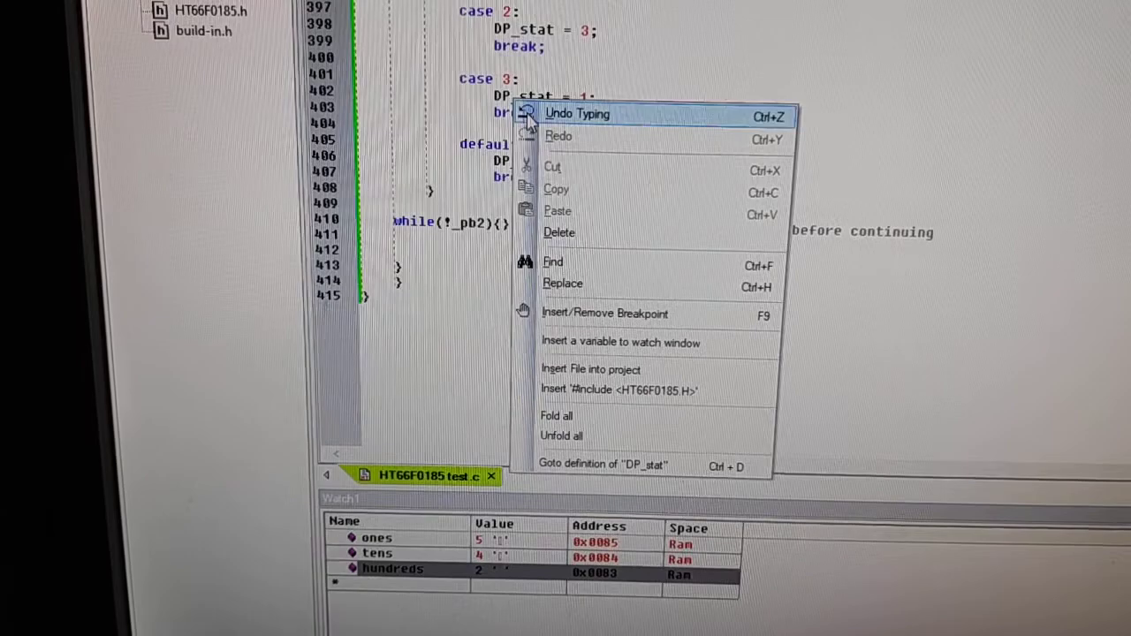
pyautogui.moveTo(592, 314)
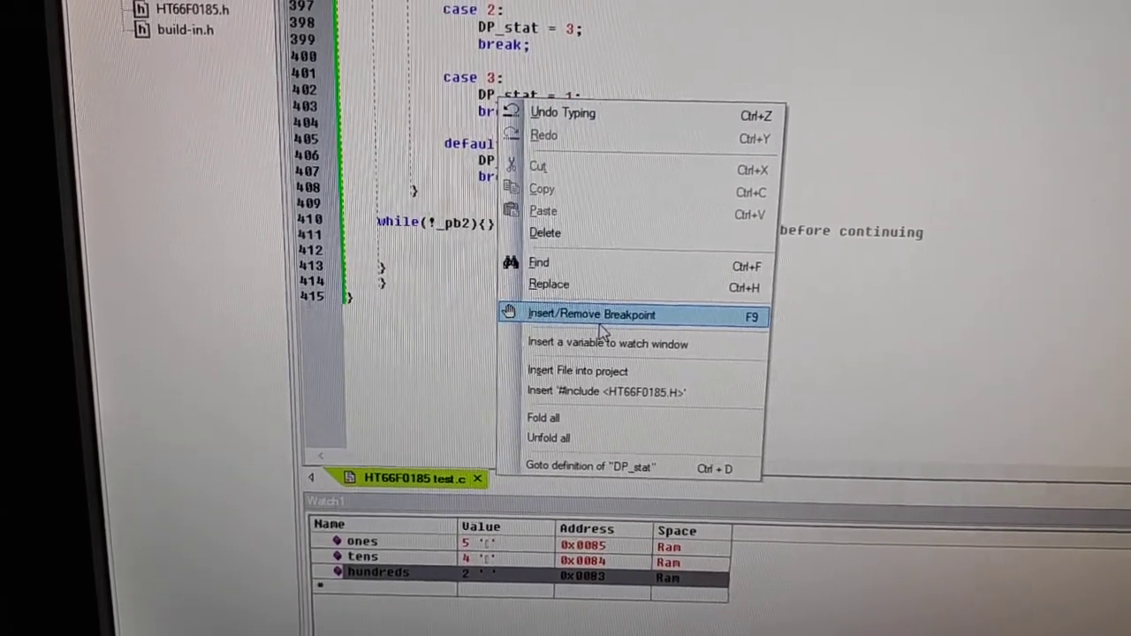
pyautogui.moveTo(604, 344)
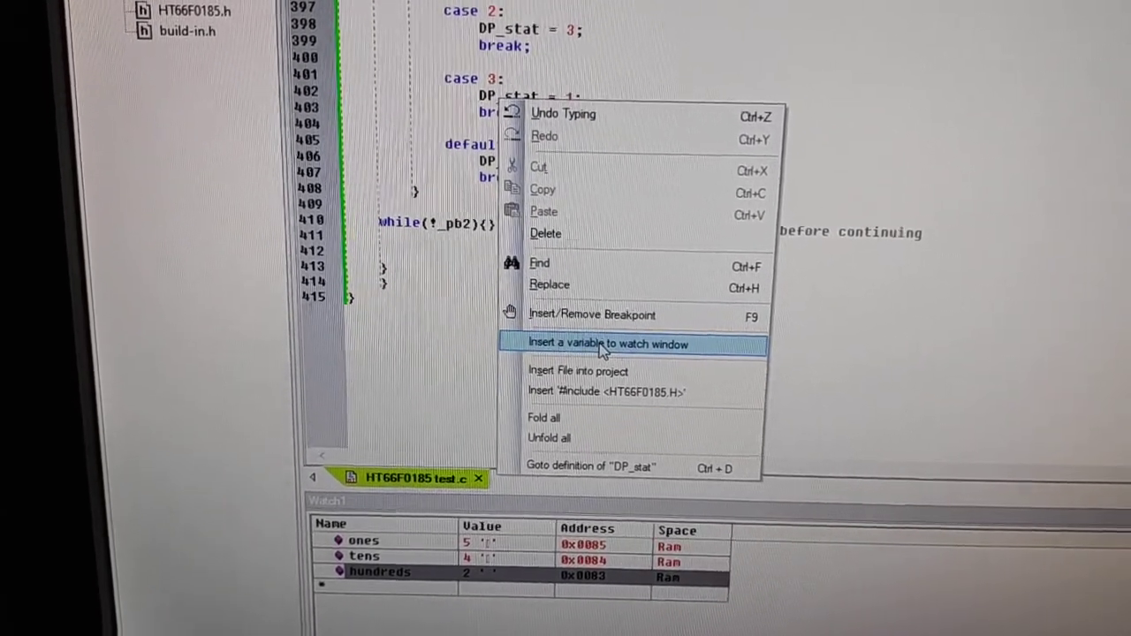
pyautogui.click(608, 343)
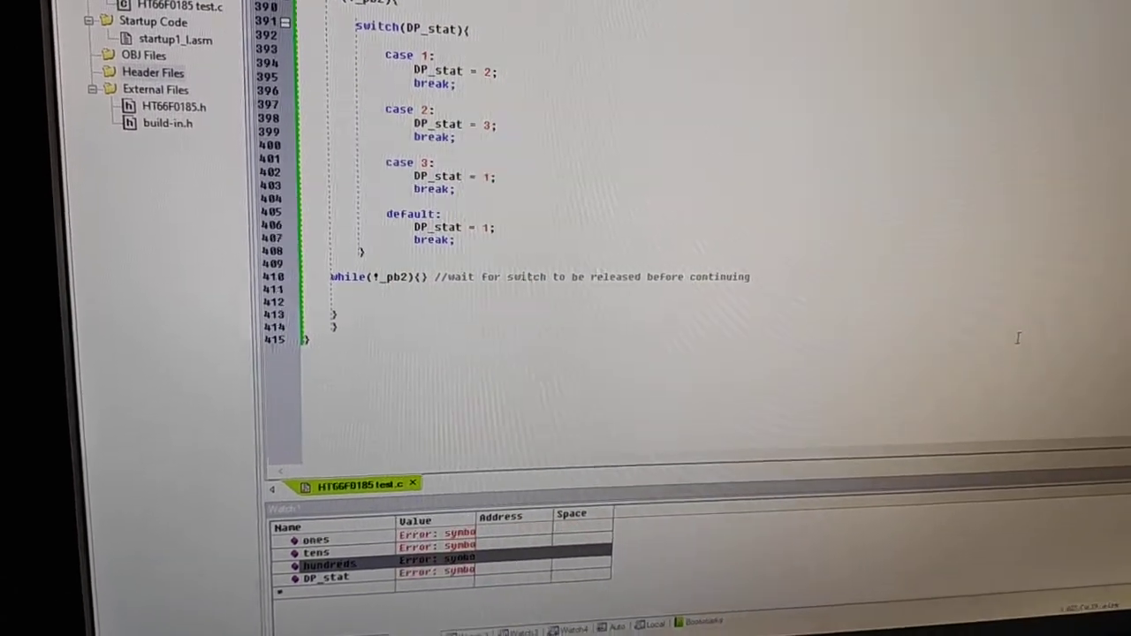
# Step: Scroll the source at the line-365 halt; Watch reads ones 5, tens 4, hundreds 2, DP_stat 3
pyautogui.scroll(3)
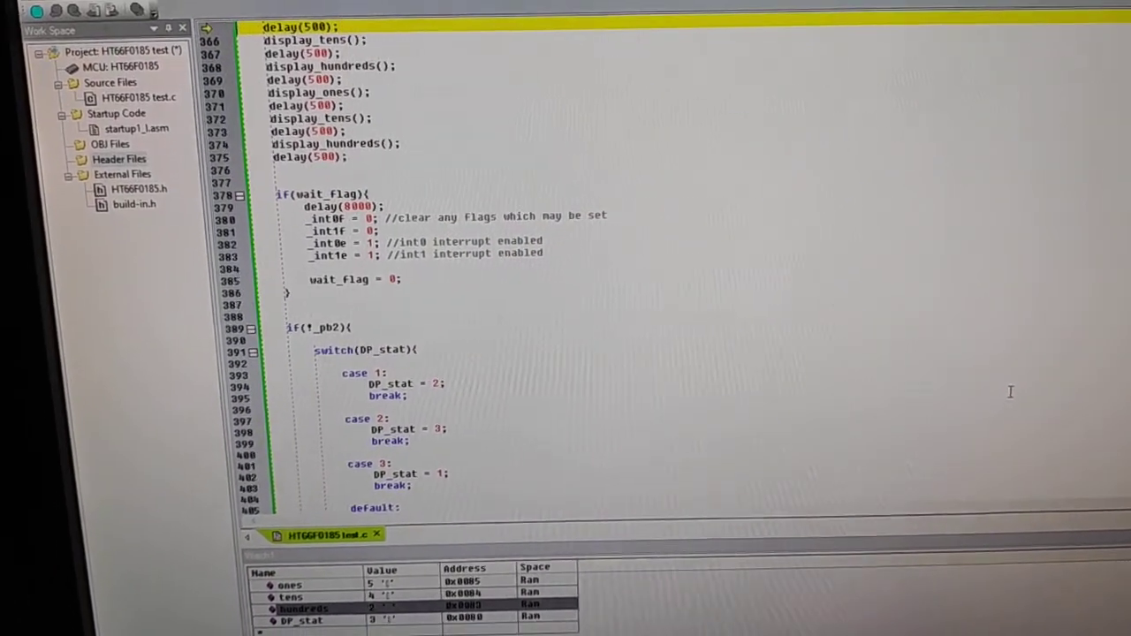
pyautogui.scroll(-3)
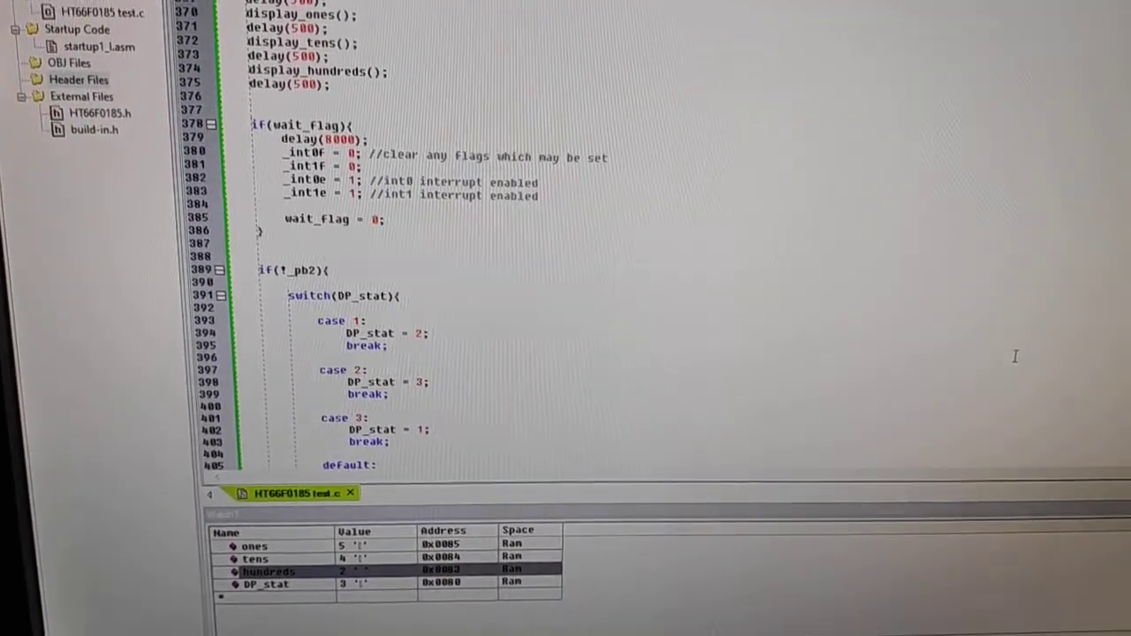